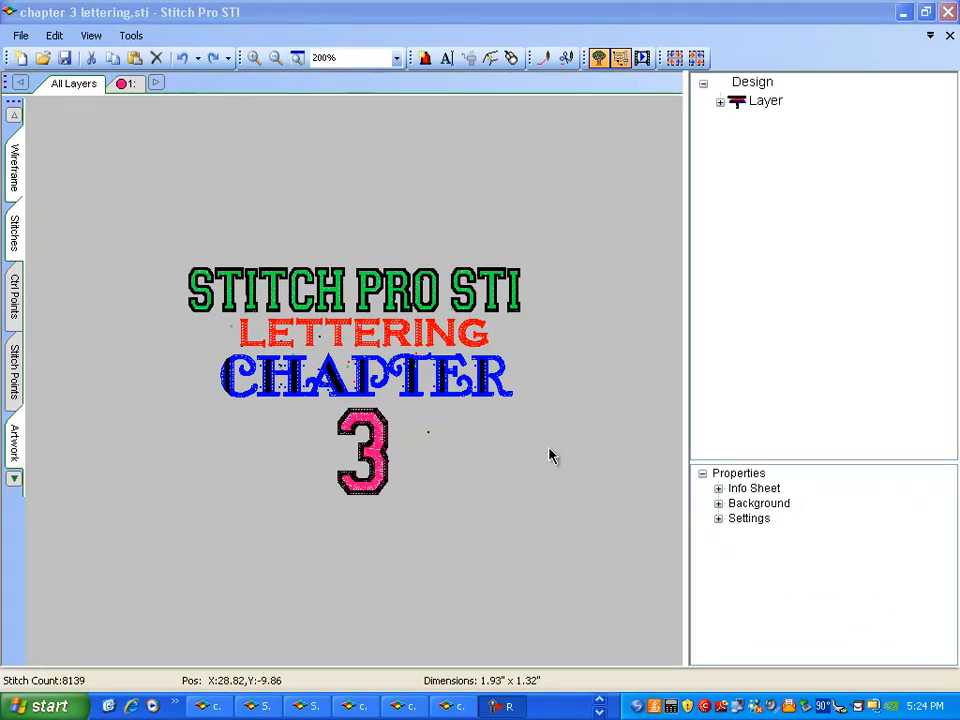
mouse_move(560, 464)
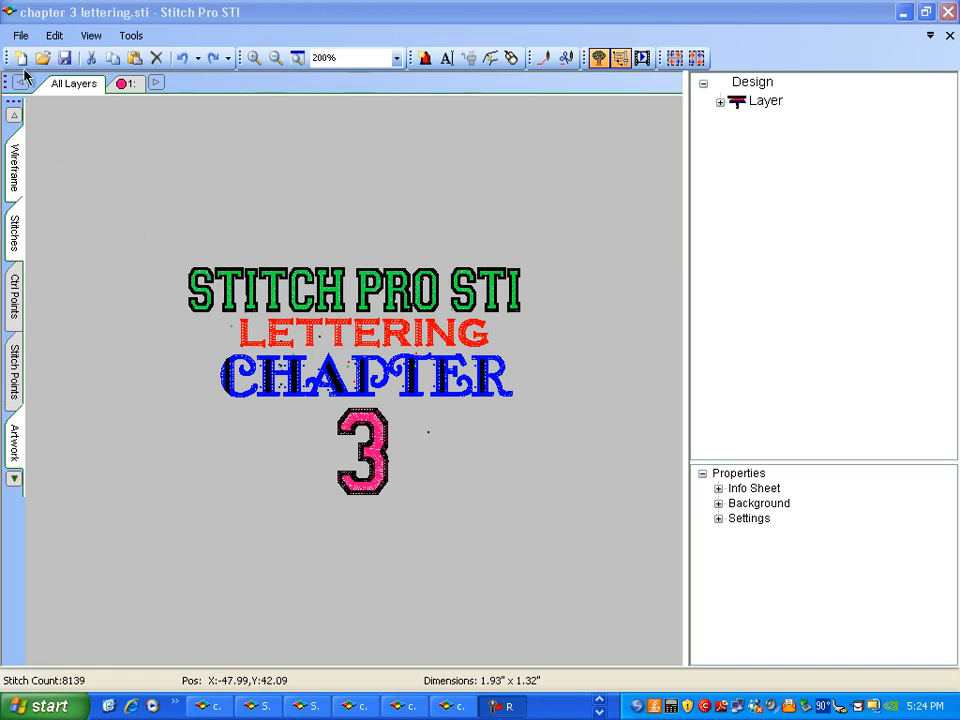
Start a new blank design, replacing the chapter 3 lettering file
click(18, 56)
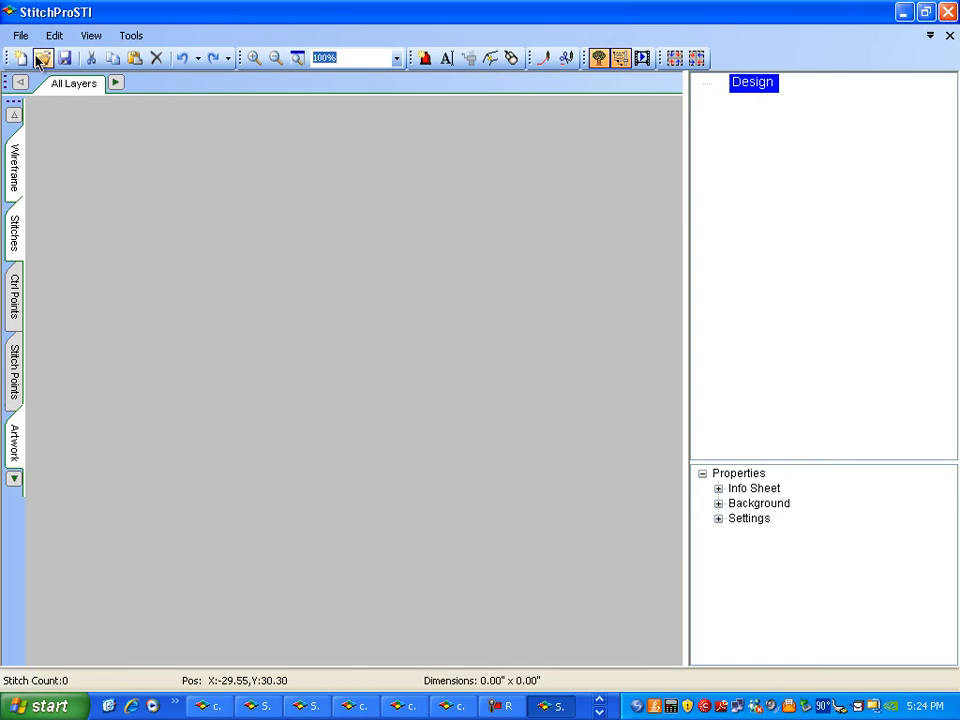
click(20, 36)
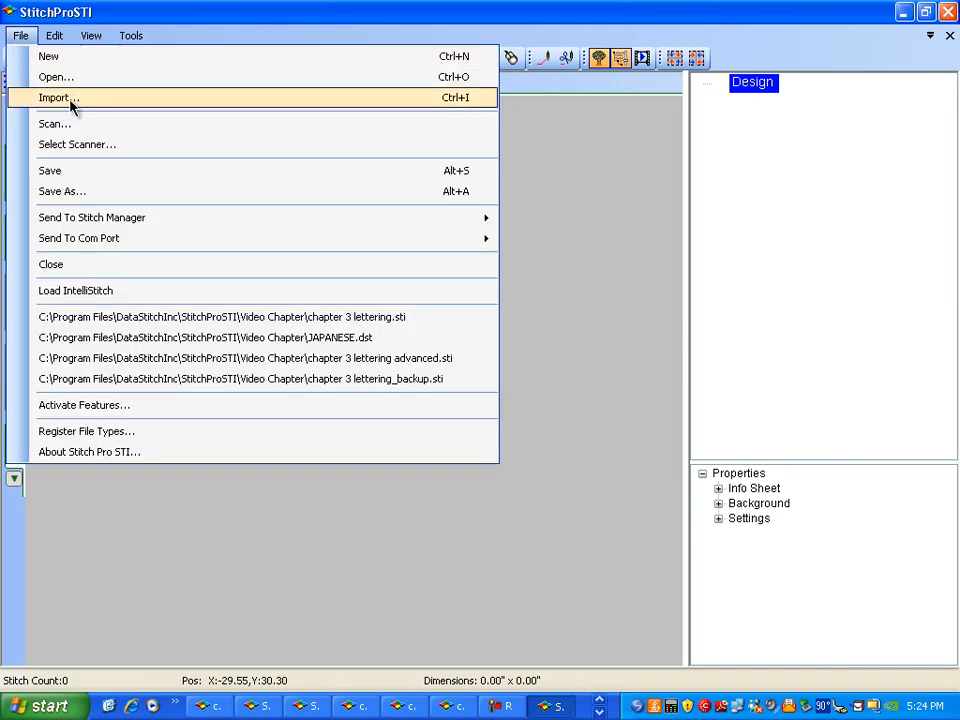
click(56, 96)
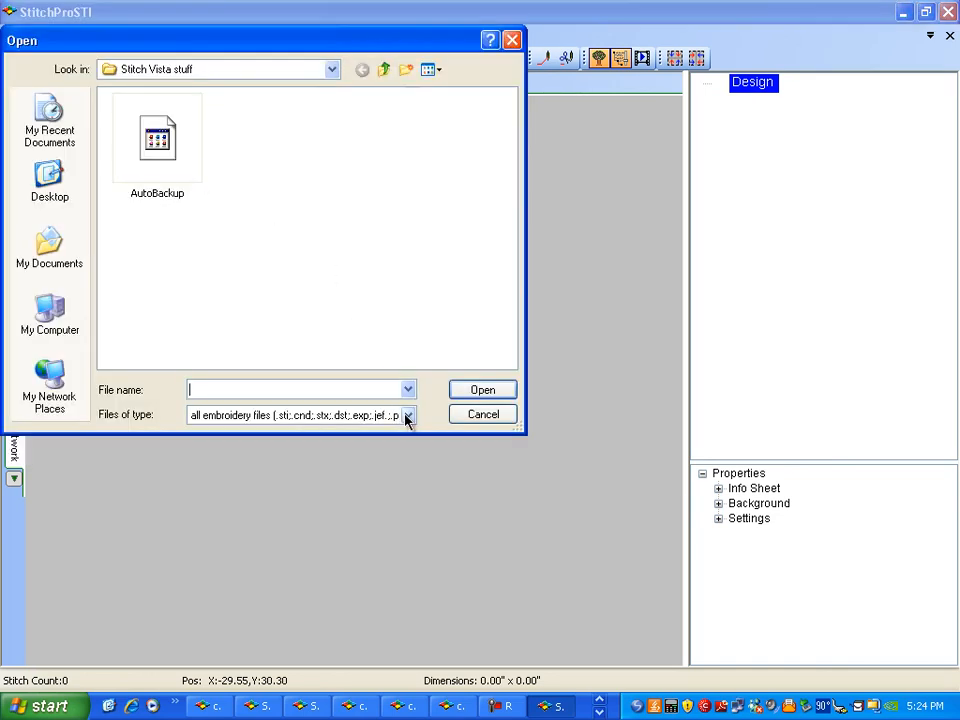
click(408, 414)
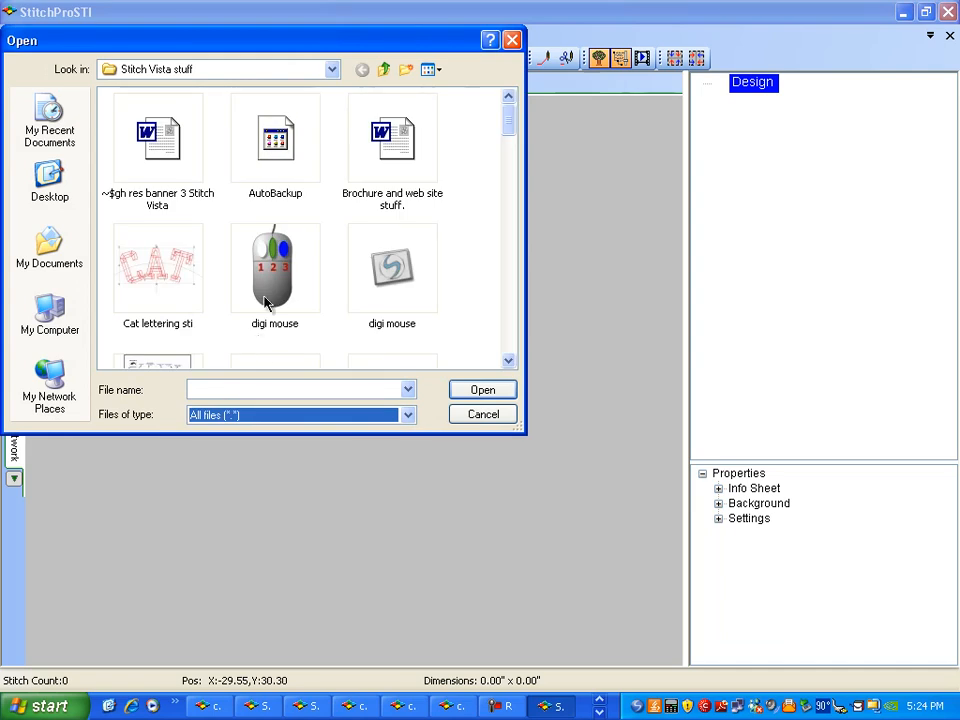
double_click(276, 264)
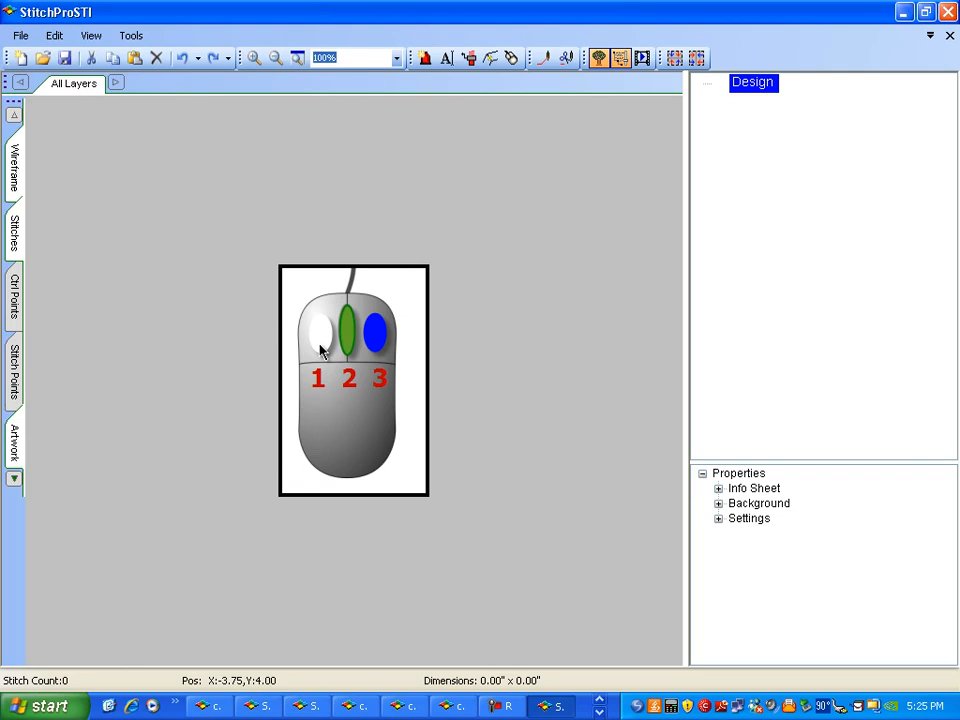
click(20, 36)
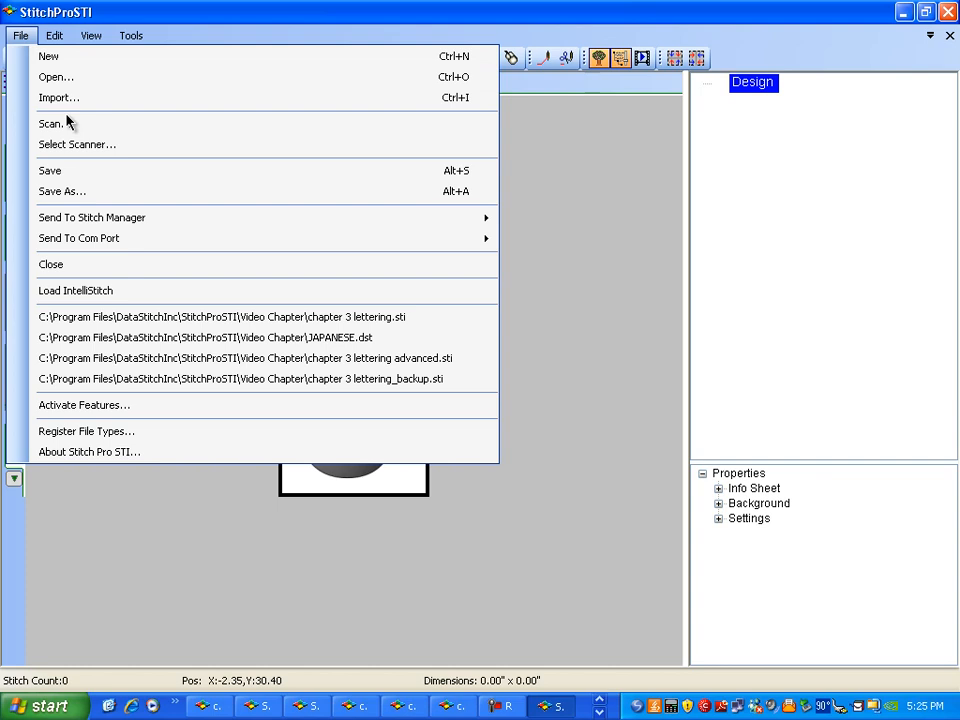
mouse_move(68, 480)
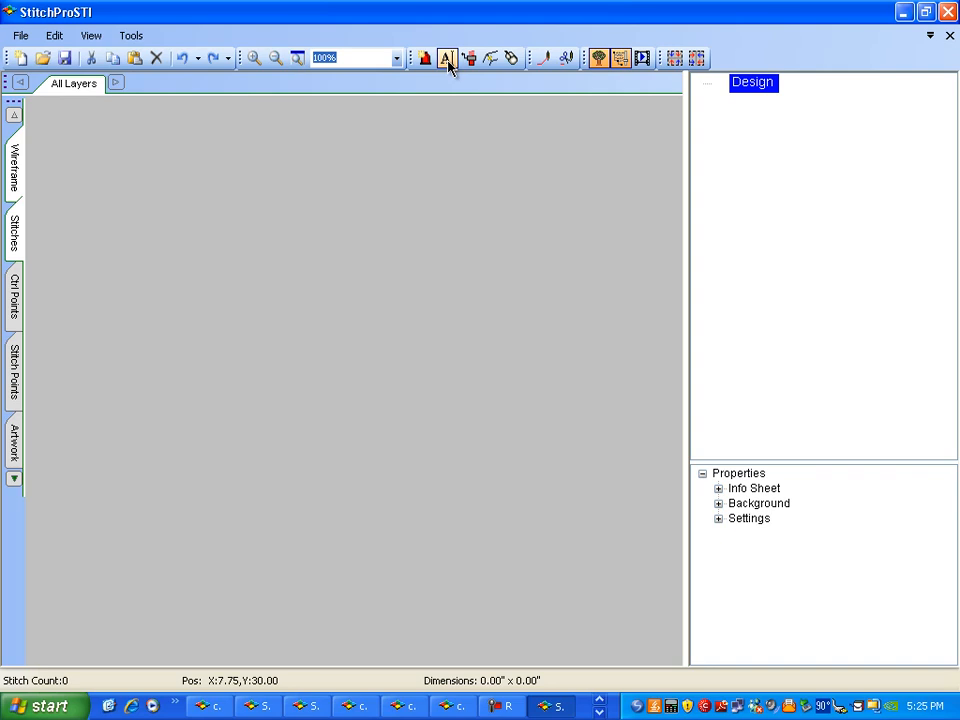
Create a lettering object using the Casual font
click(446, 58)
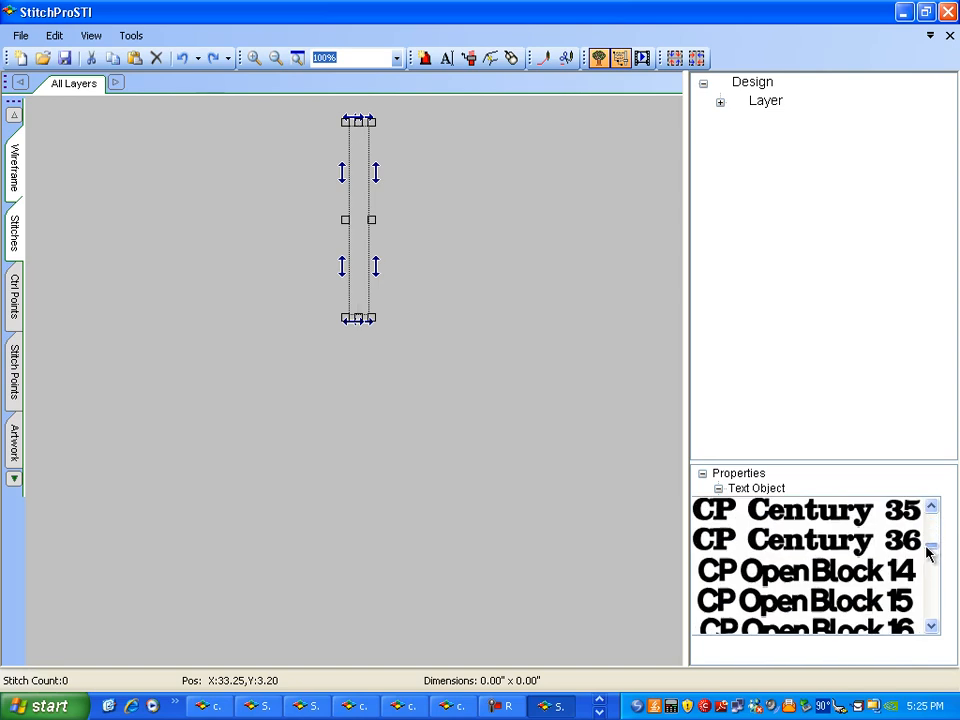
scroll(down, 3)
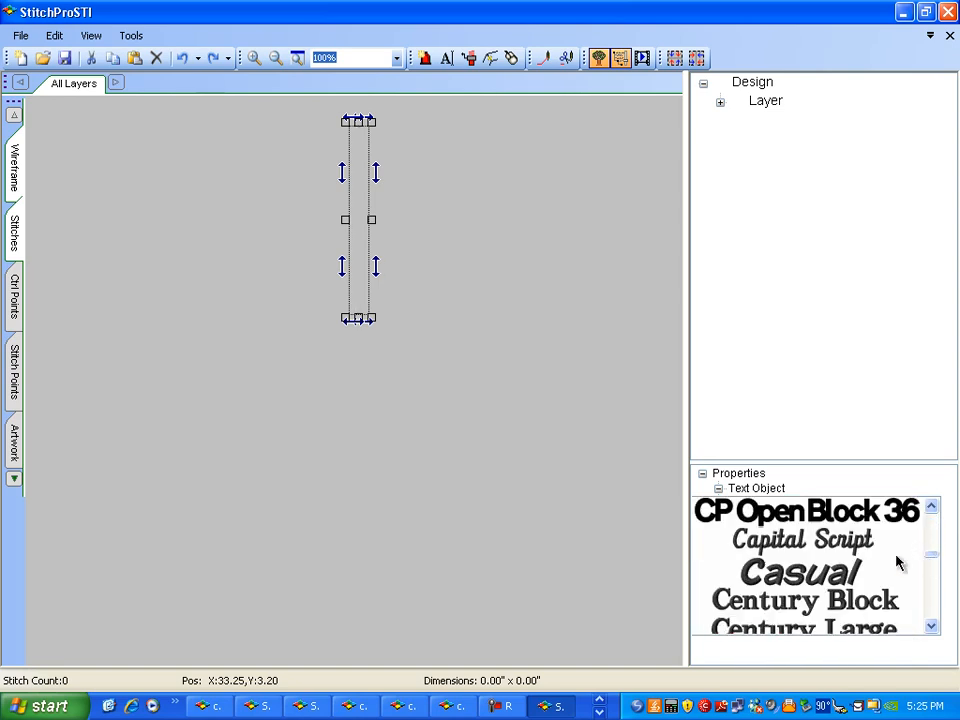
click(796, 572)
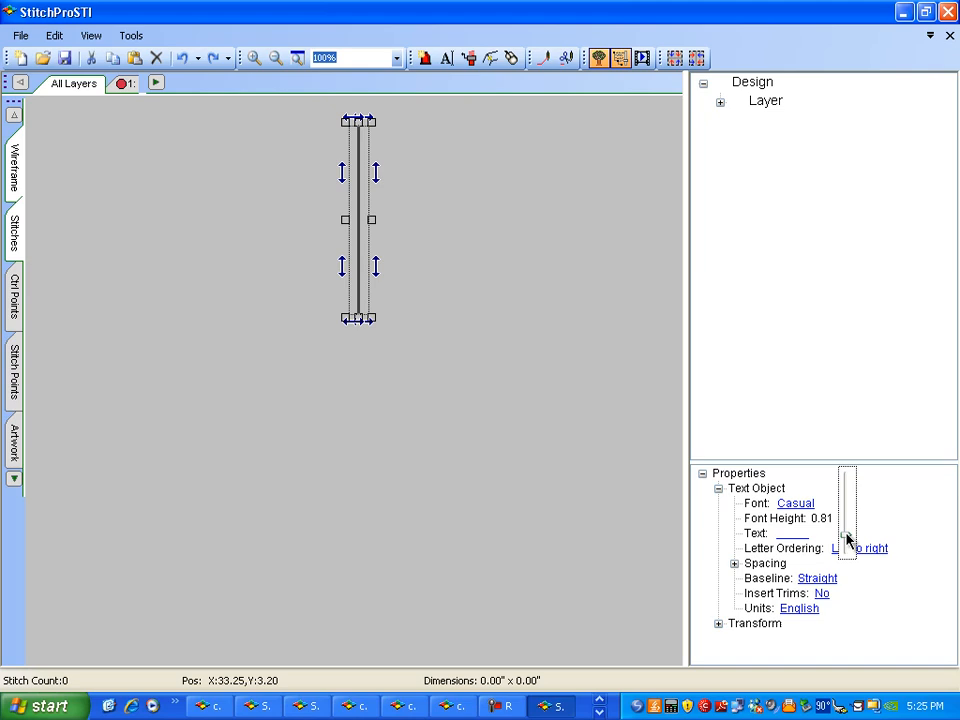
Set the font height to .75 and enter the text TEXAS
drag(846, 518, 846, 536)
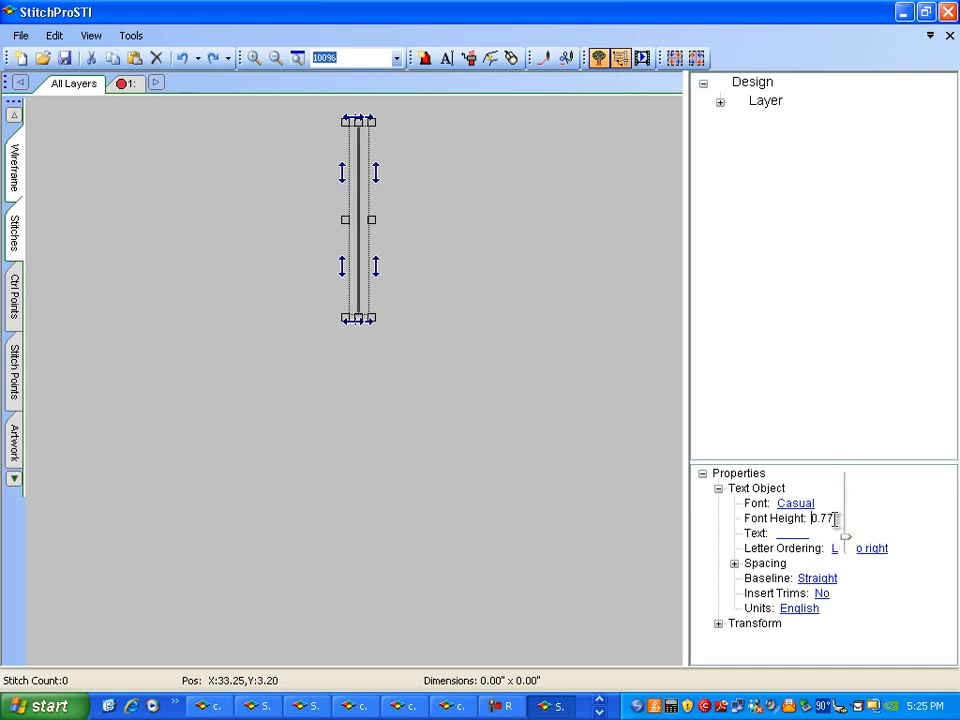
key(backspace)
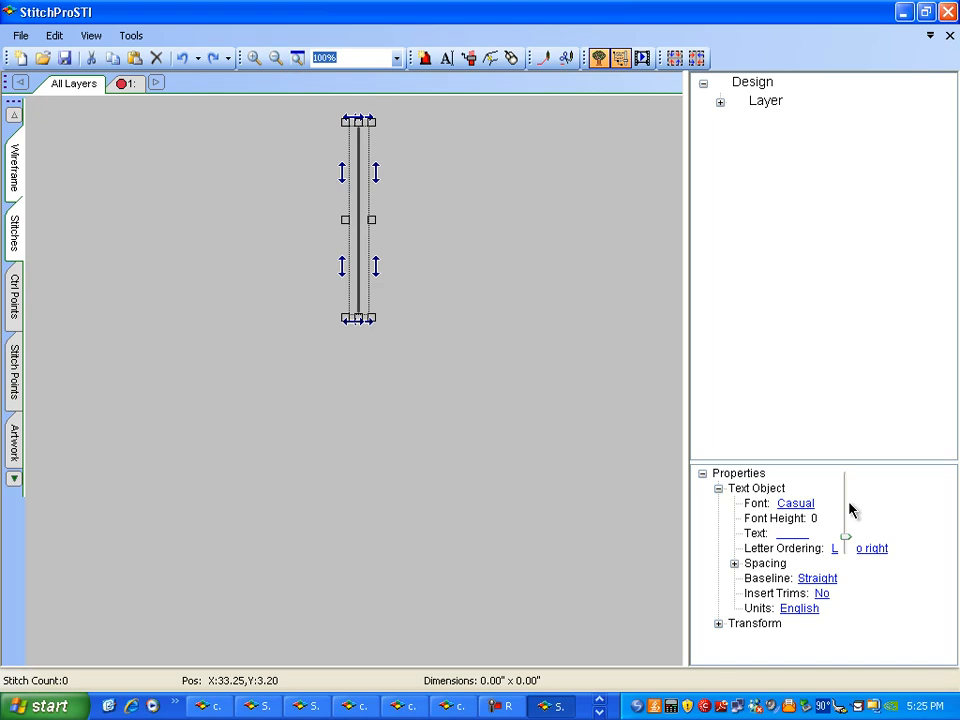
text(.75)
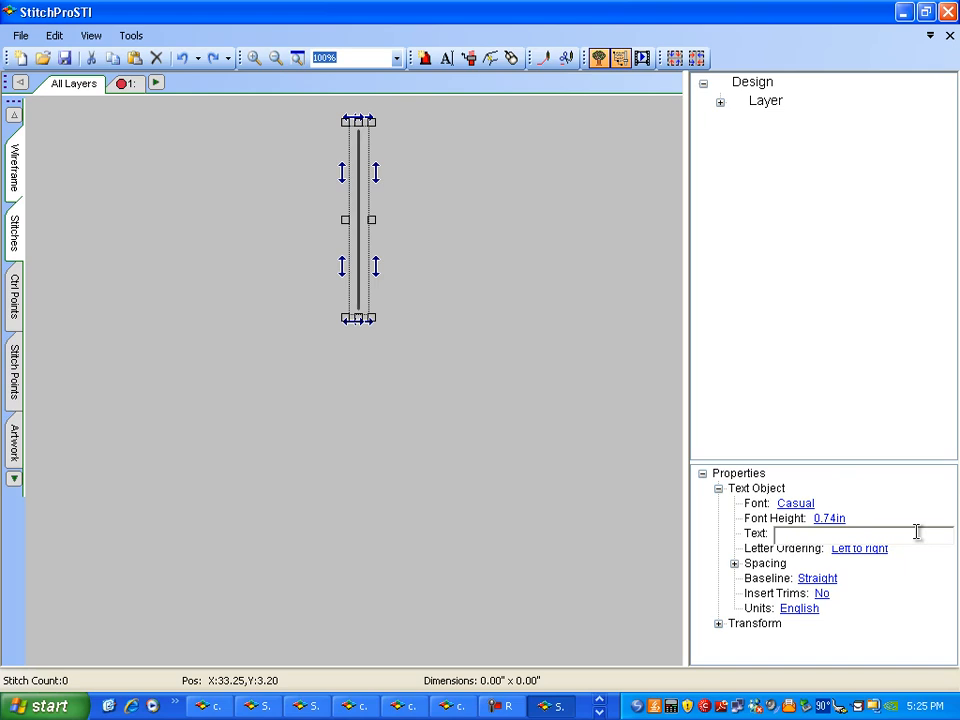
text(TEXAS)
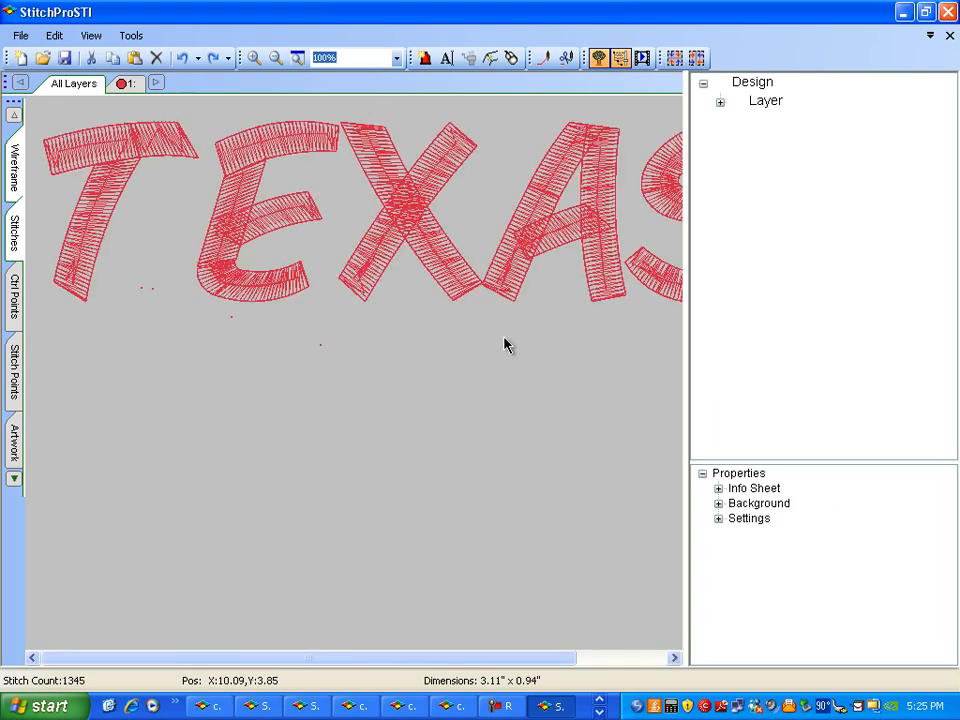
mouse_move(358, 120)
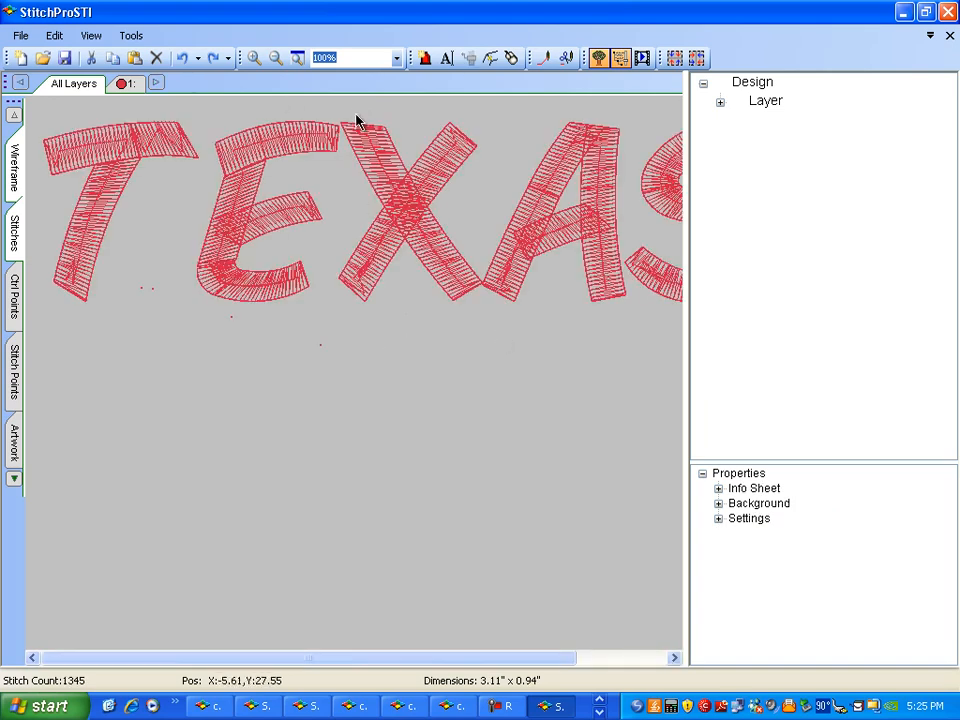
Zoom out to about 152% so the whole TEXAS lettering is visible, then select it
click(298, 56)
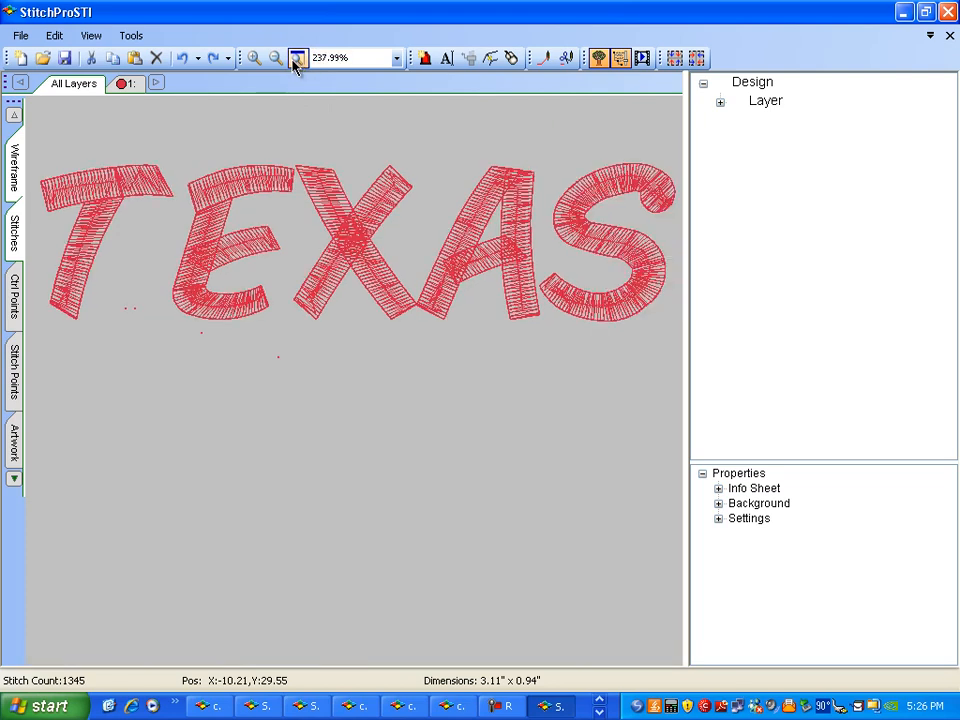
click(276, 56)
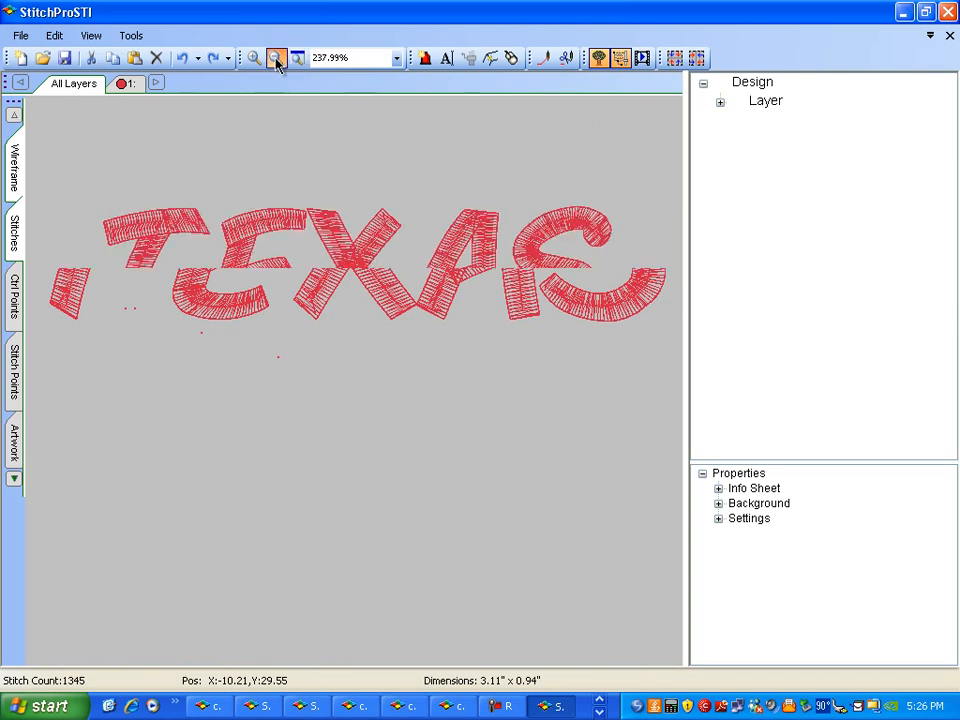
click(274, 56)
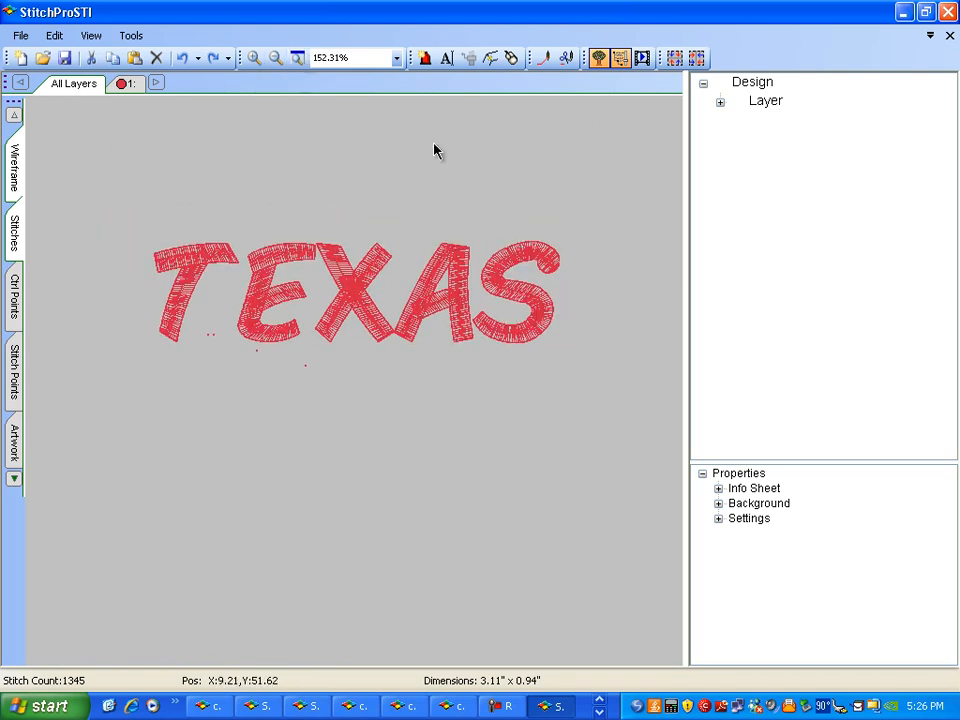
click(230, 296)
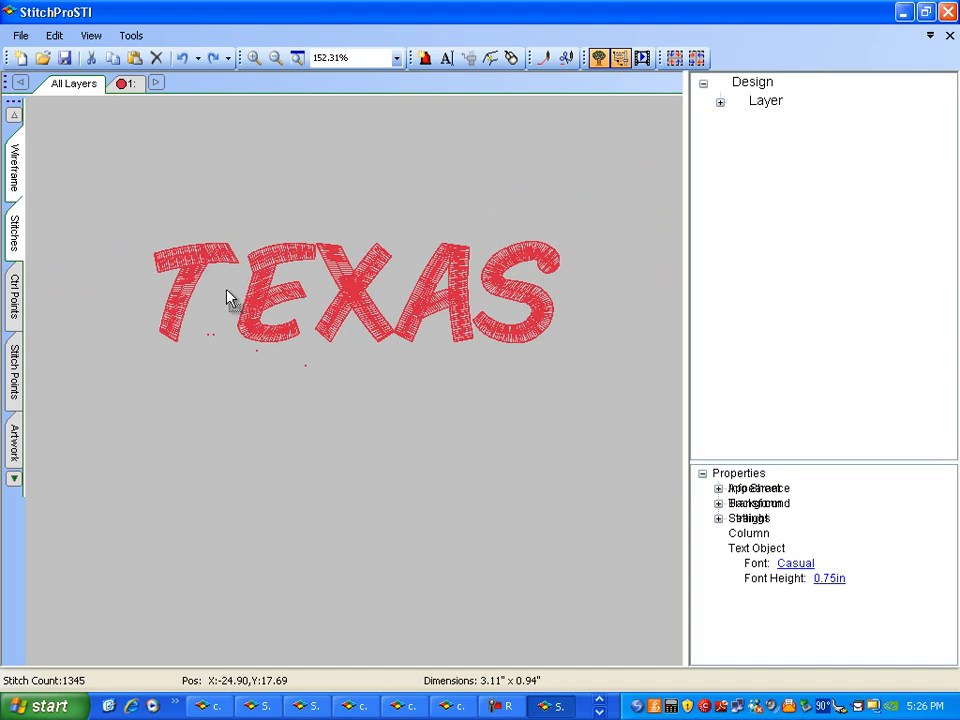
Stretch the TEXAS lettering by its handles to about 3.35 by 0.95 inches
click(230, 296)
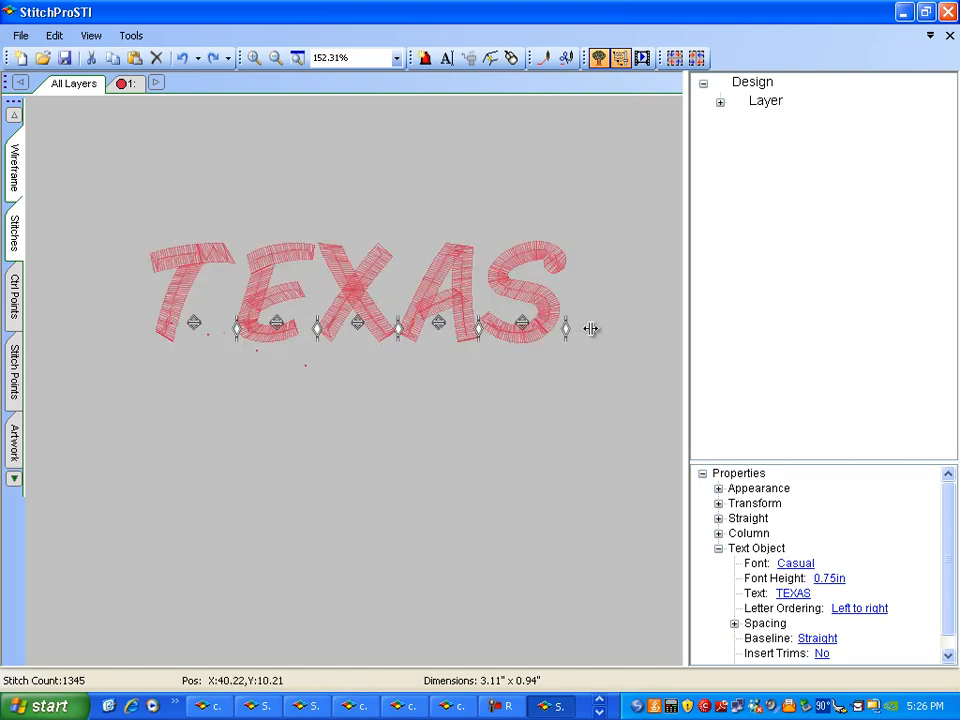
click(360, 290)
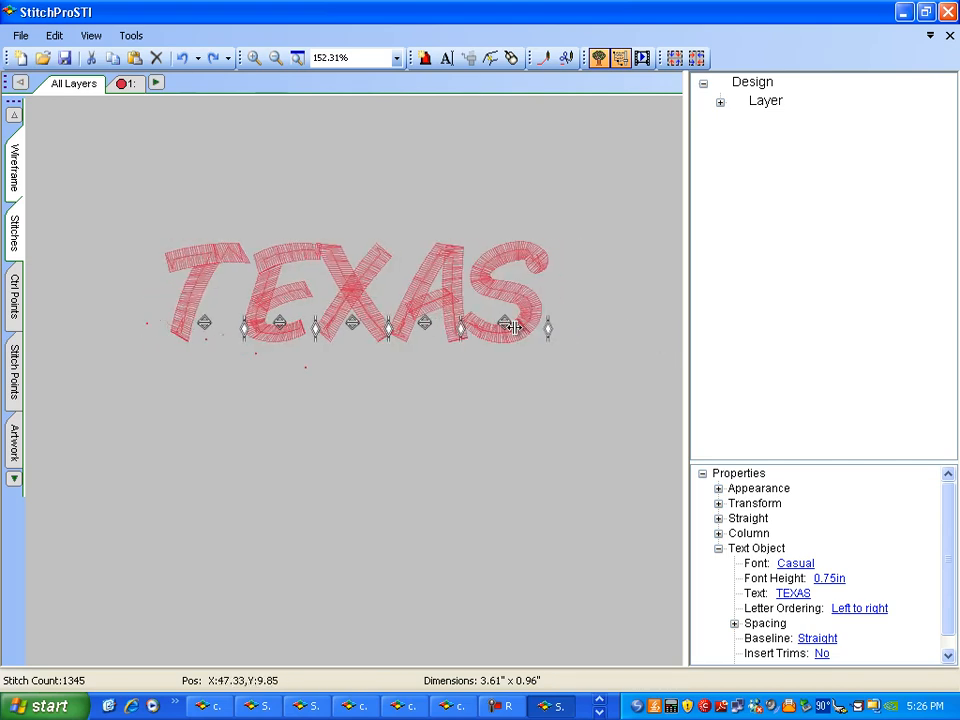
drag(510, 324, 600, 330)
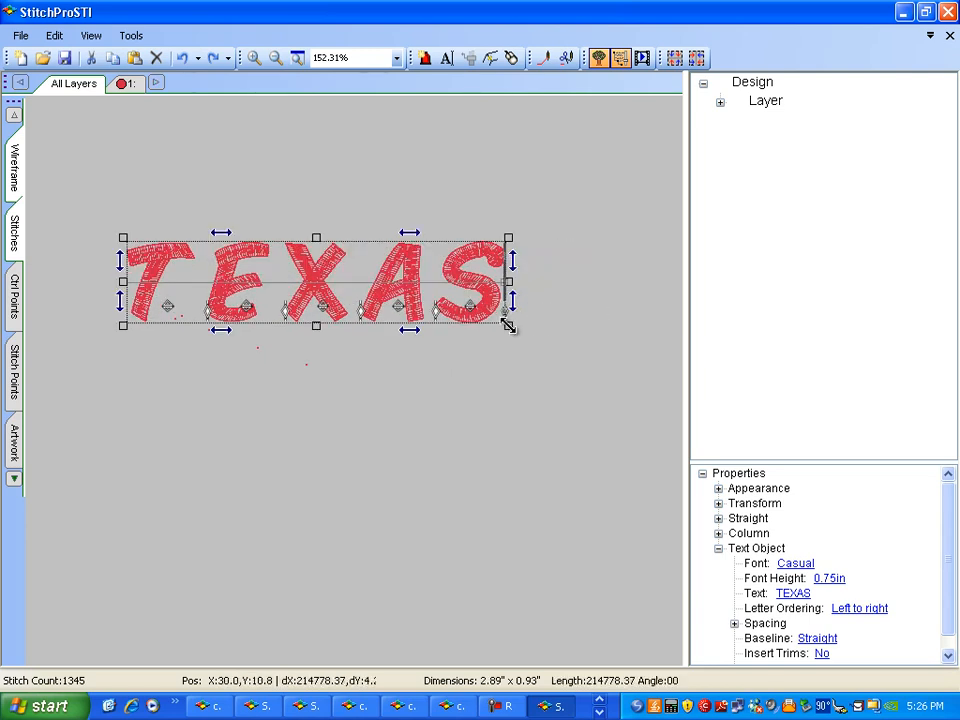
drag(508, 324, 568, 350)
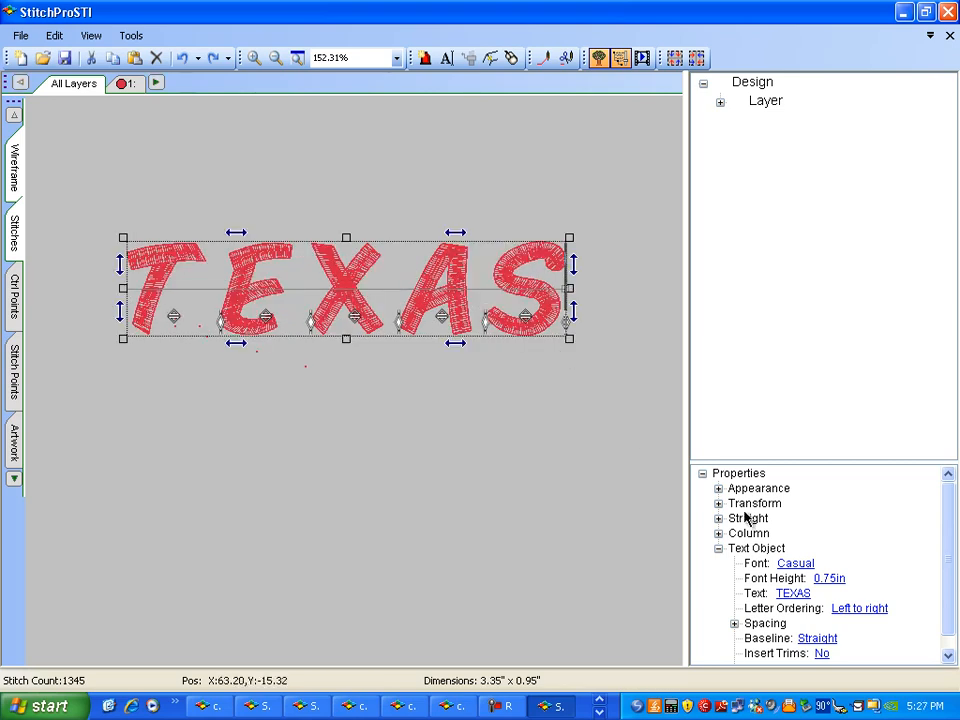
mouse_move(830, 578)
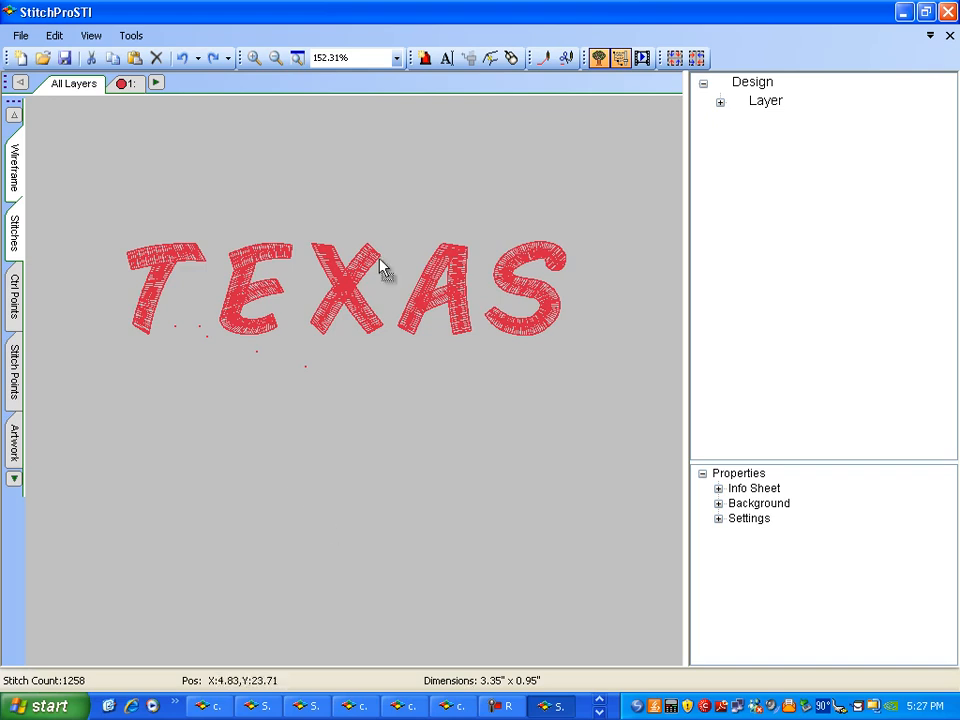
mouse_move(398, 284)
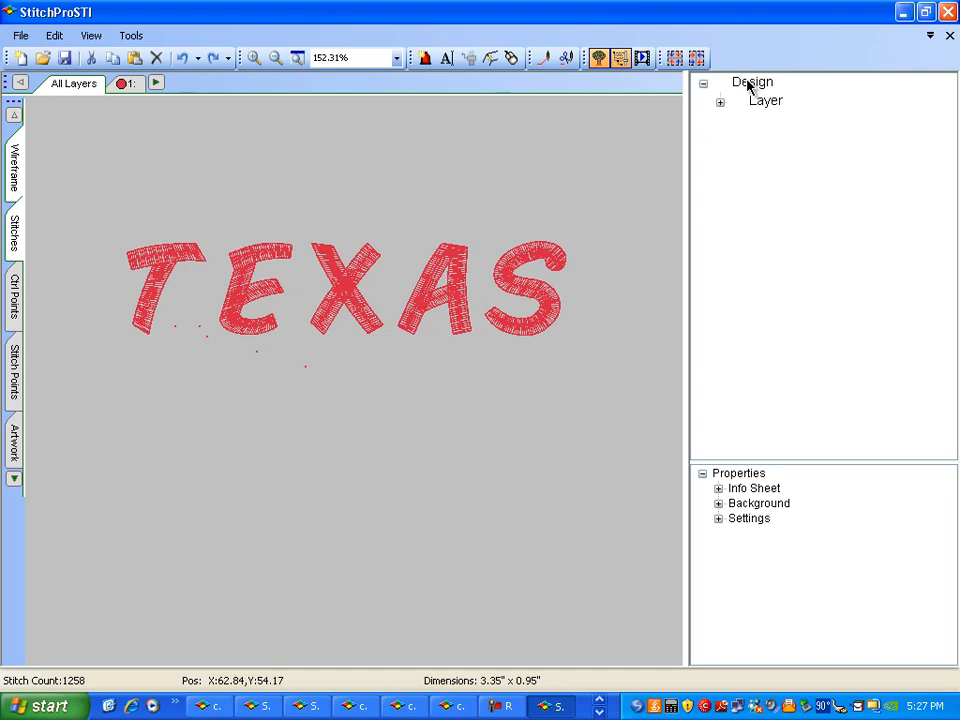
Select the design and set the lettering's font height to 0.66 in
click(752, 82)
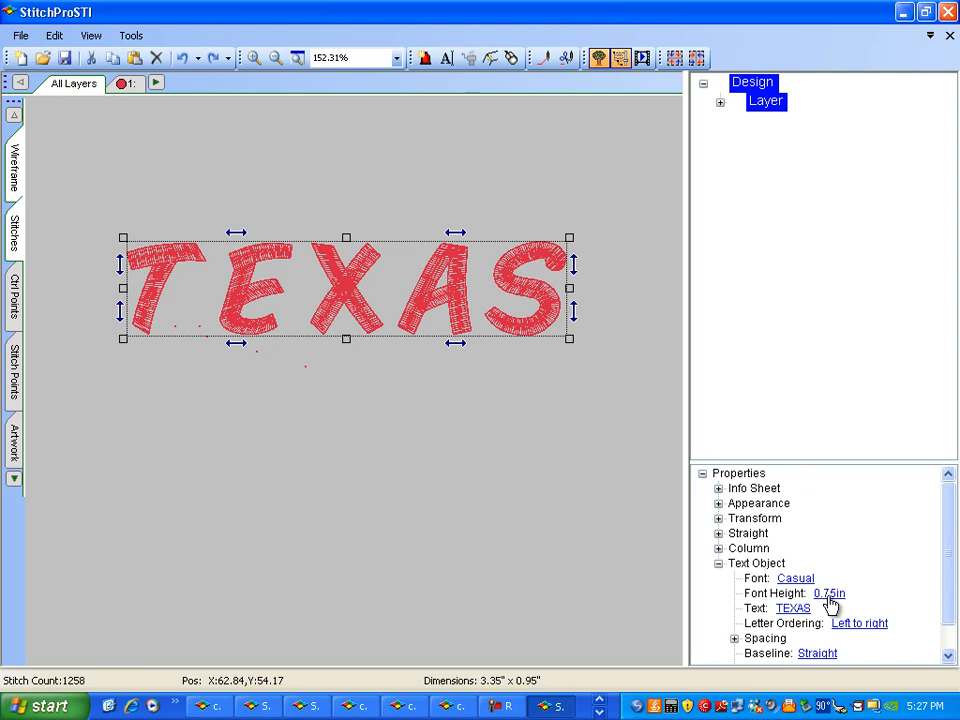
click(828, 592)
text(0.66)
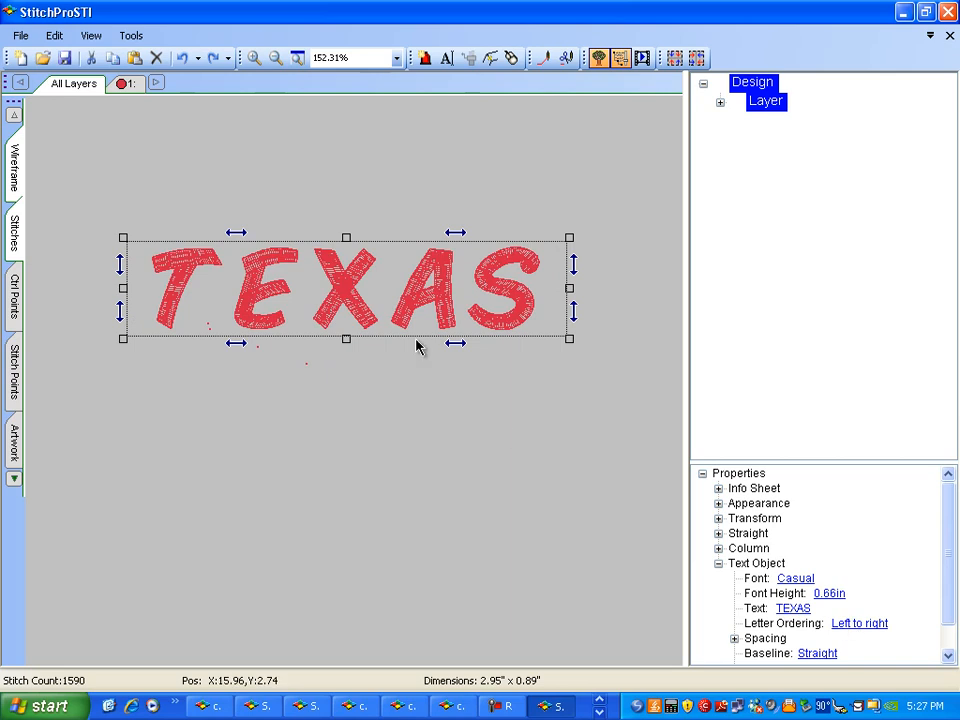
mouse_move(362, 412)
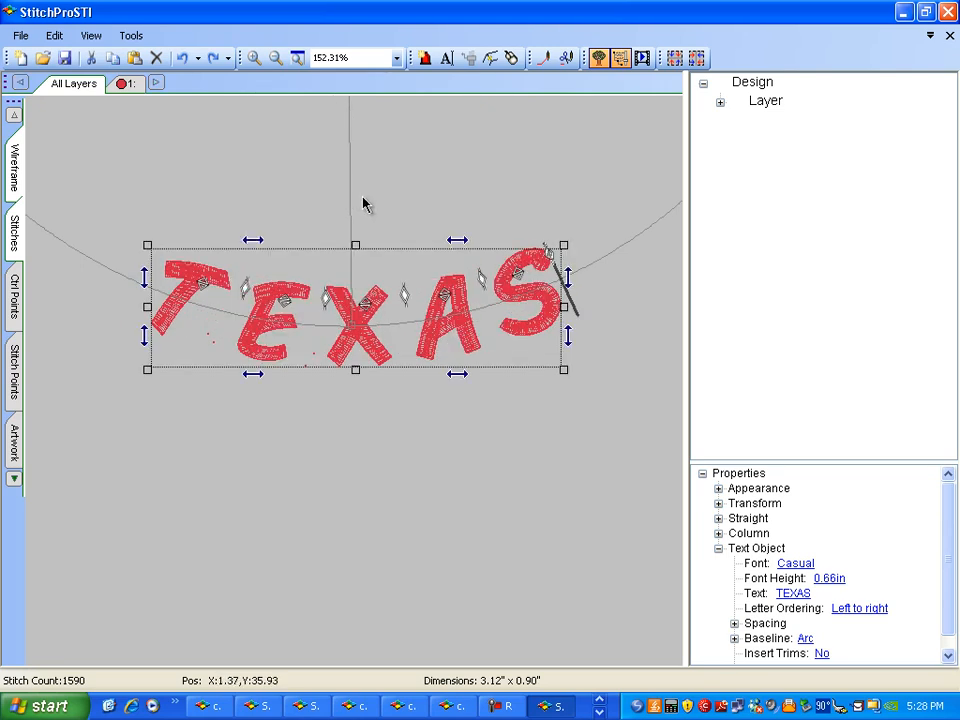
mouse_move(206, 474)
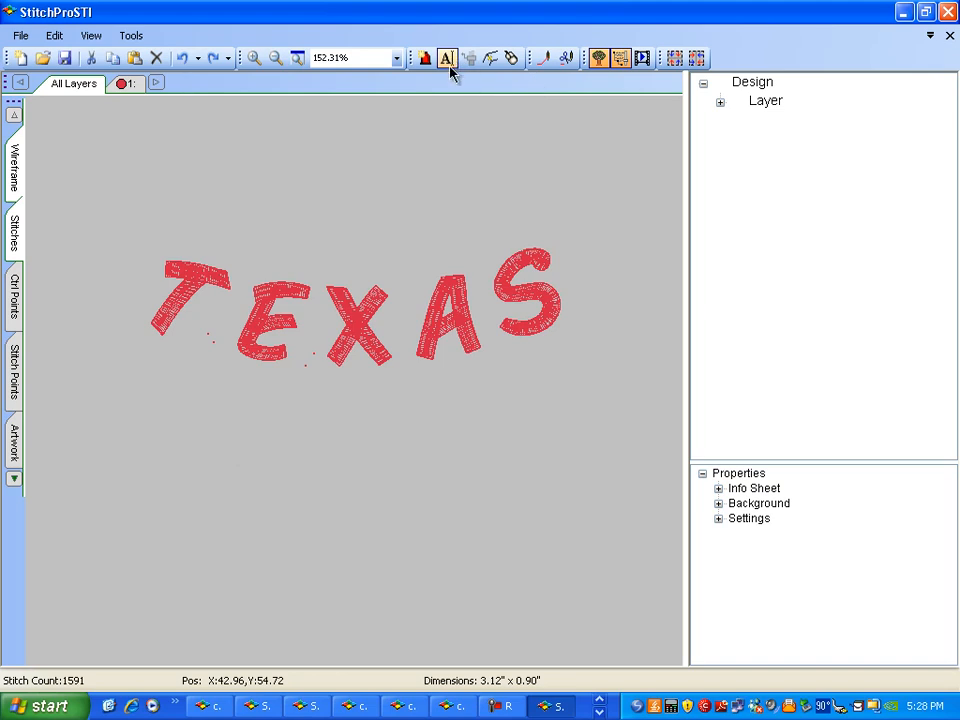
click(448, 56)
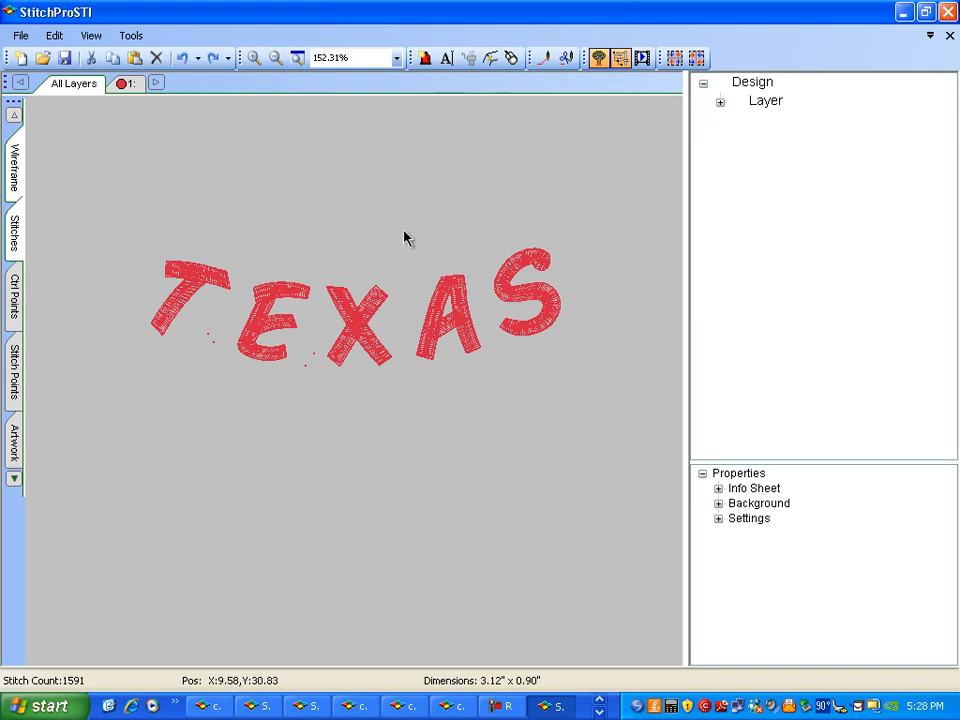
mouse_move(400, 376)
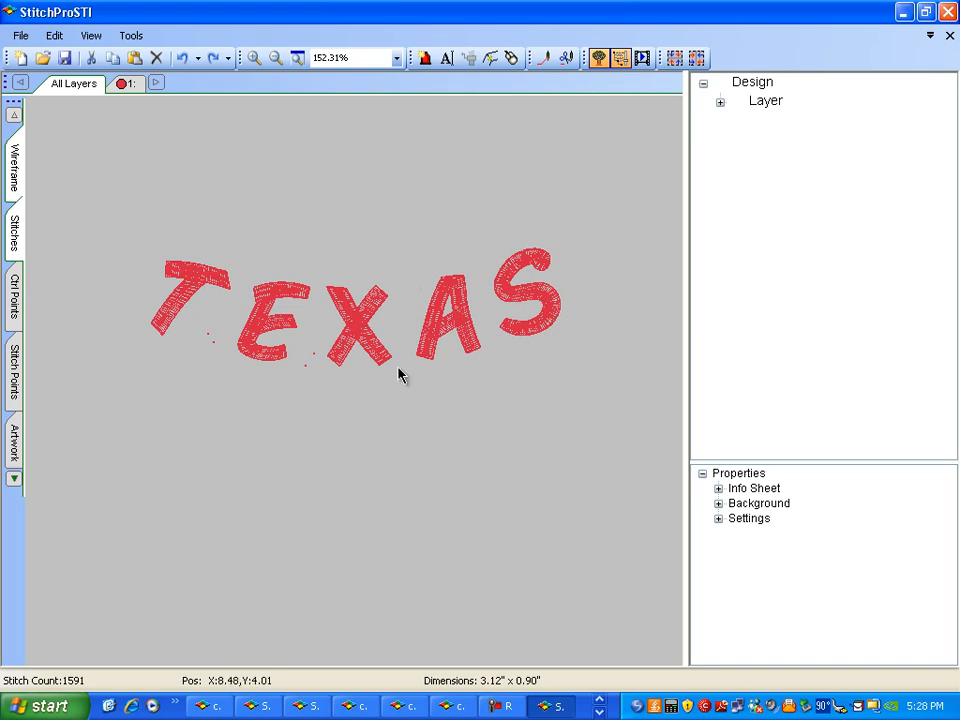
mouse_move(388, 428)
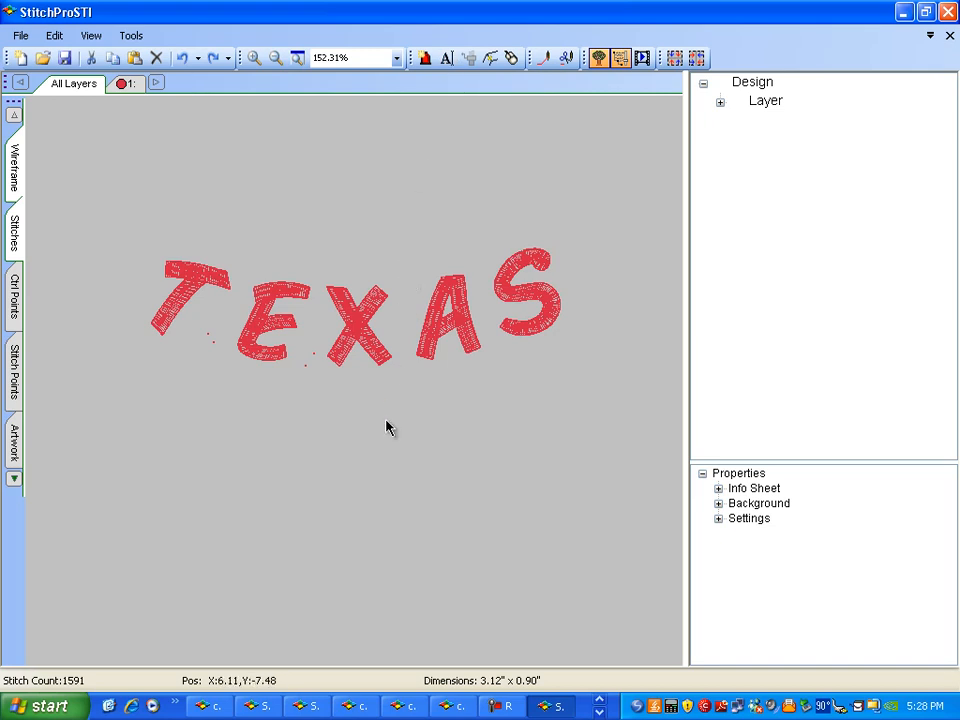